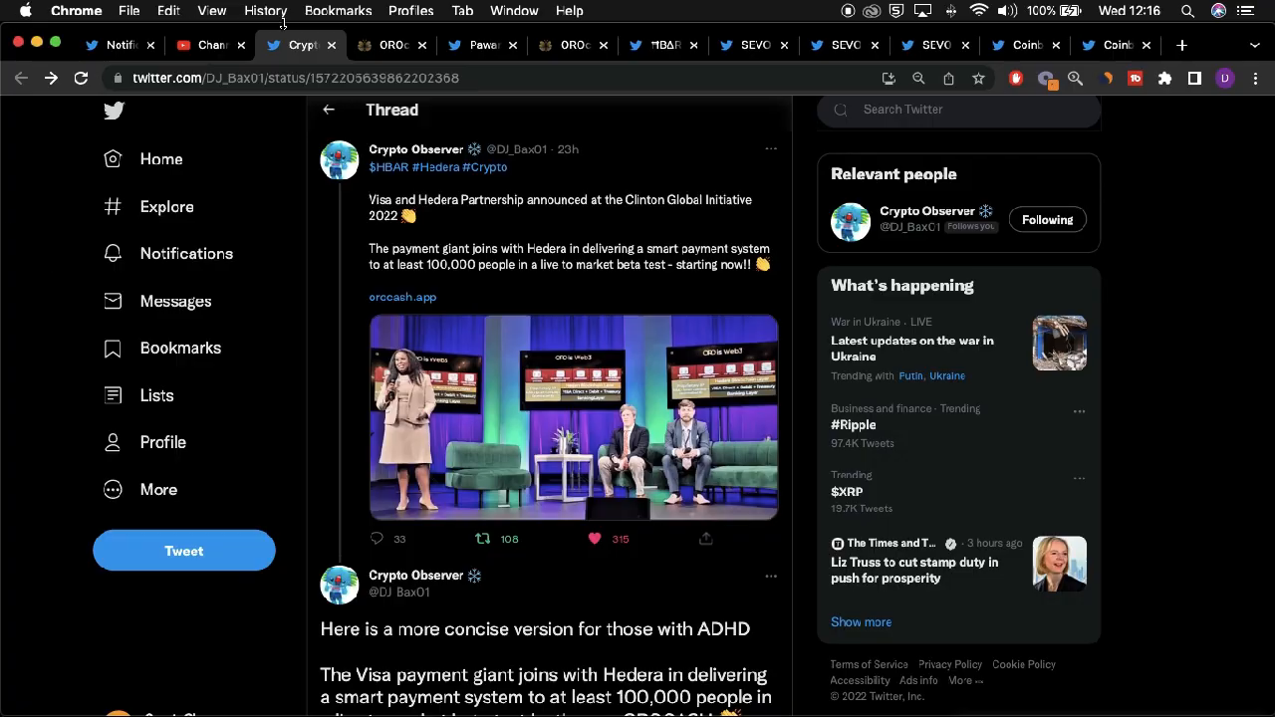
- Switch to the orocash.app tab showing the OROcash coming-soon home page
left_click(574, 417)
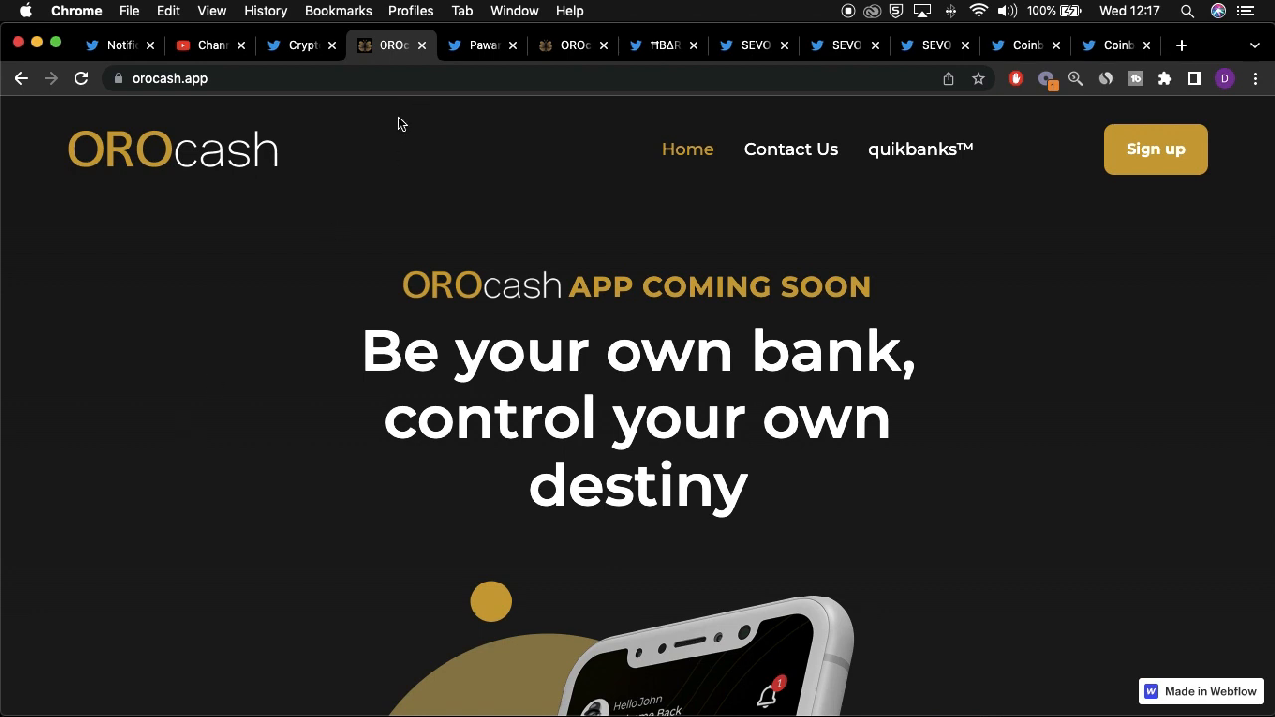
left_click(481, 44)
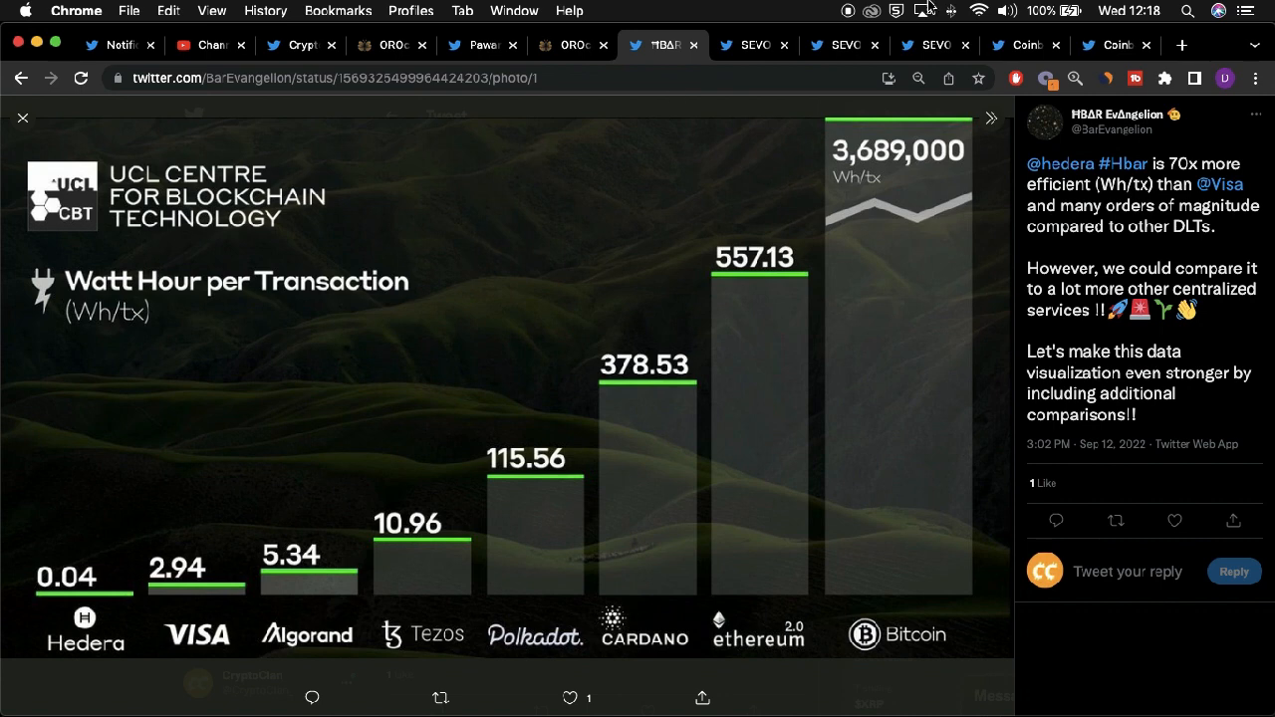
mouse_move(462, 268)
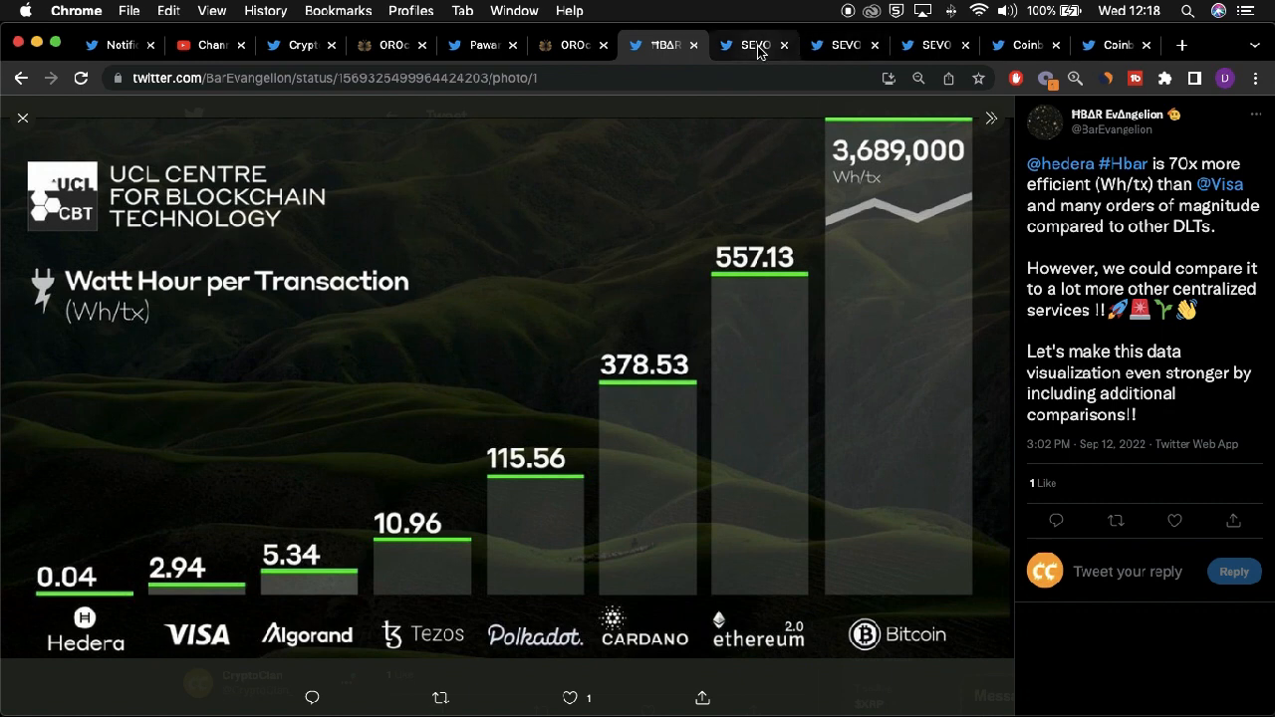
left_click(752, 44)
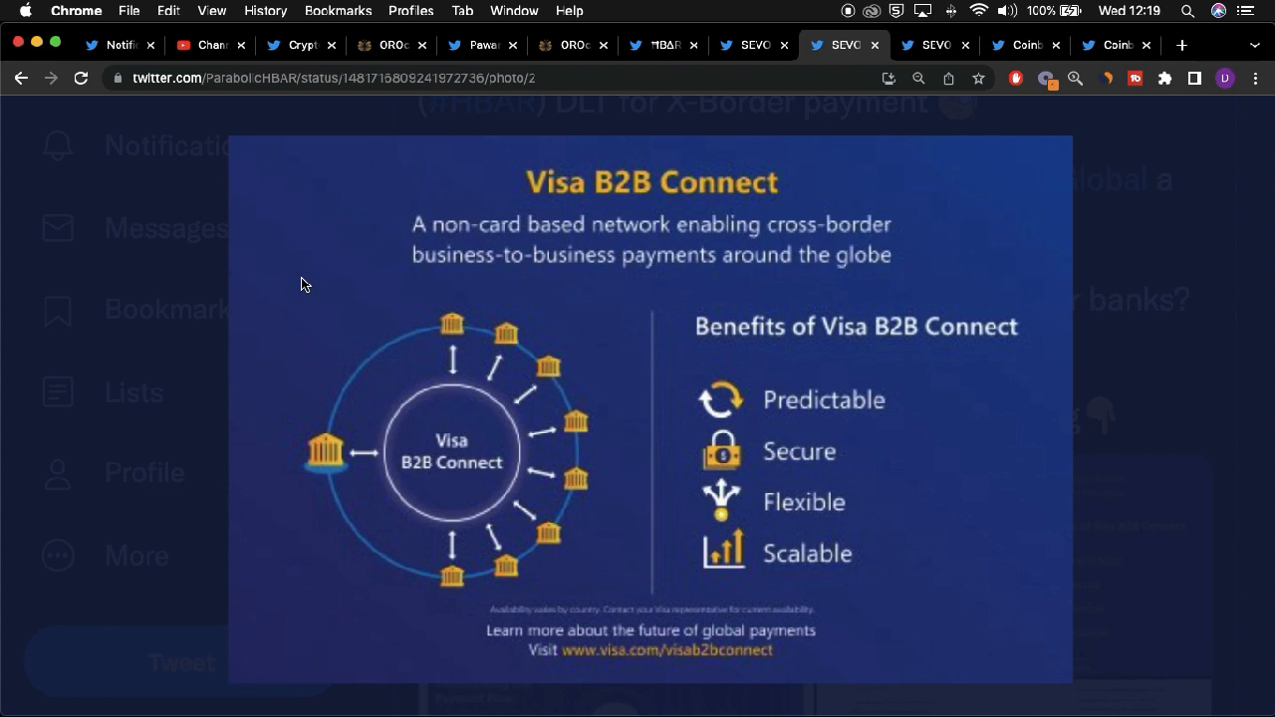
- Show the next Visa B2B Connect photo, then the Coinbase Assets HBAR re-enabling thread
left_click(990, 397)
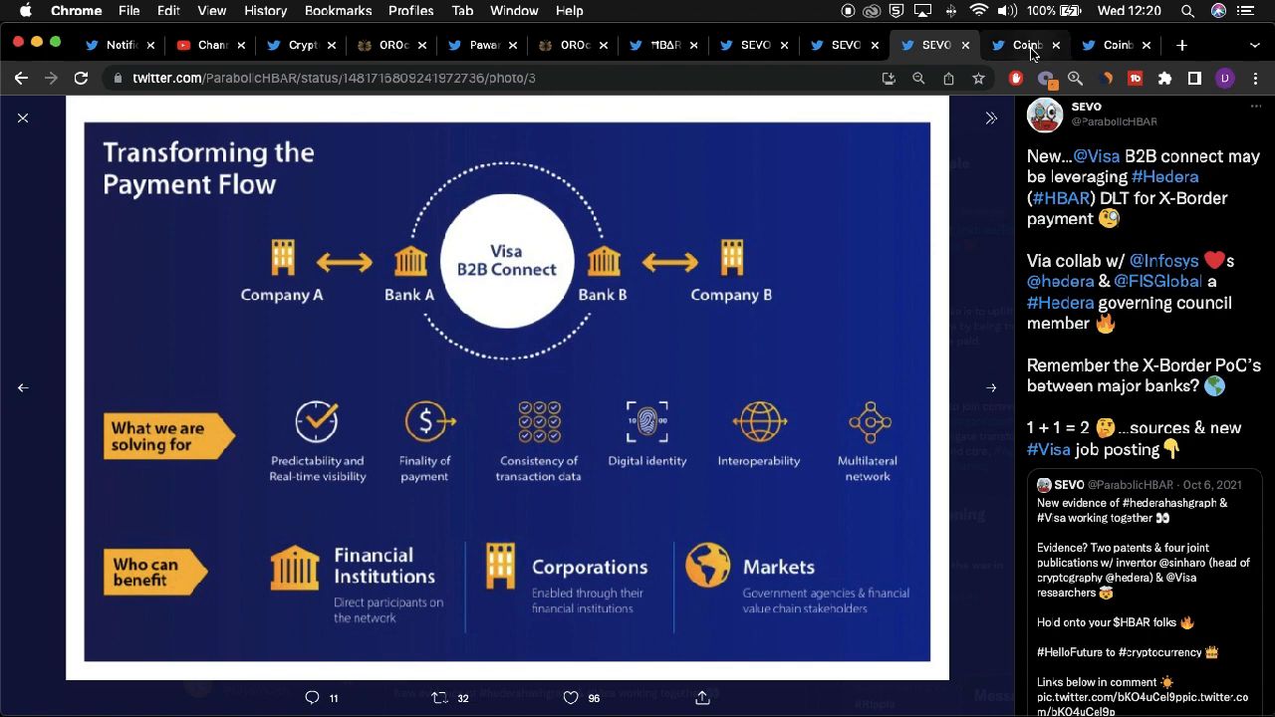
left_click(1018, 45)
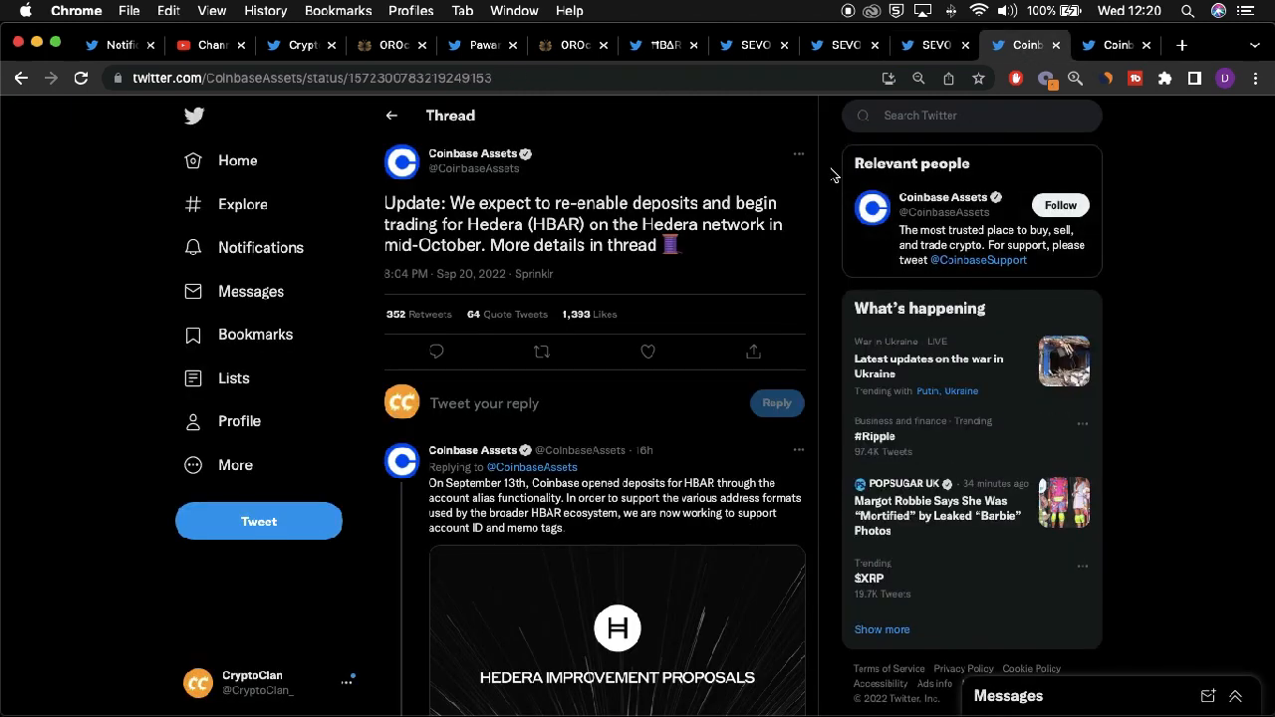